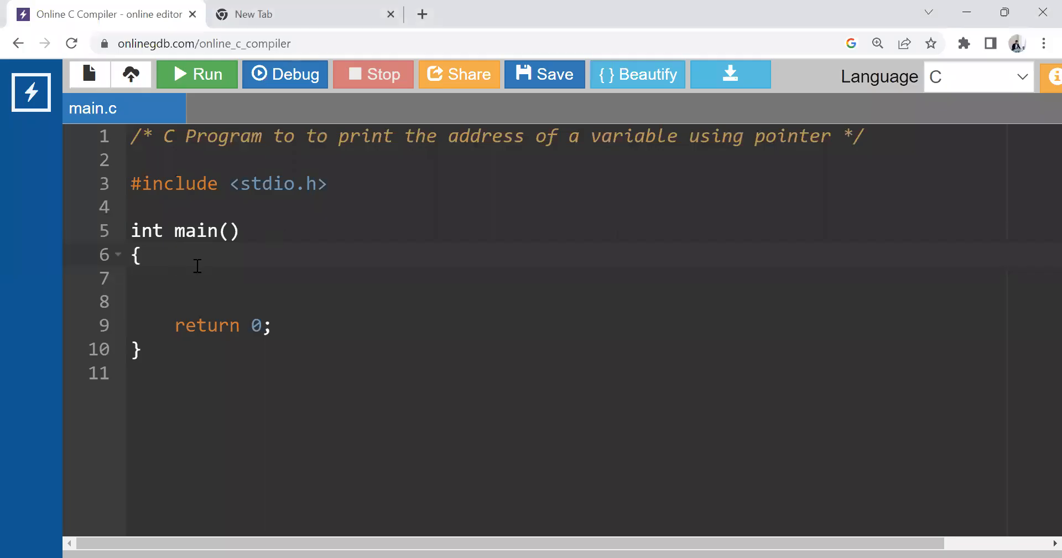
mouse_move(190, 261)
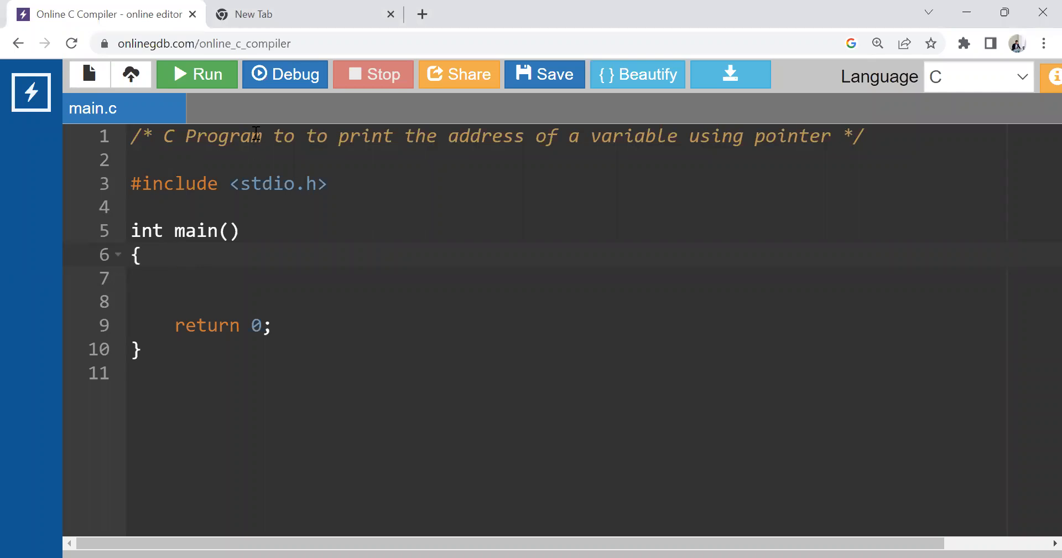
- Highlight 'Program' and the variable-address phrase in the header comment, then clear the highlight
double_click(223, 135)
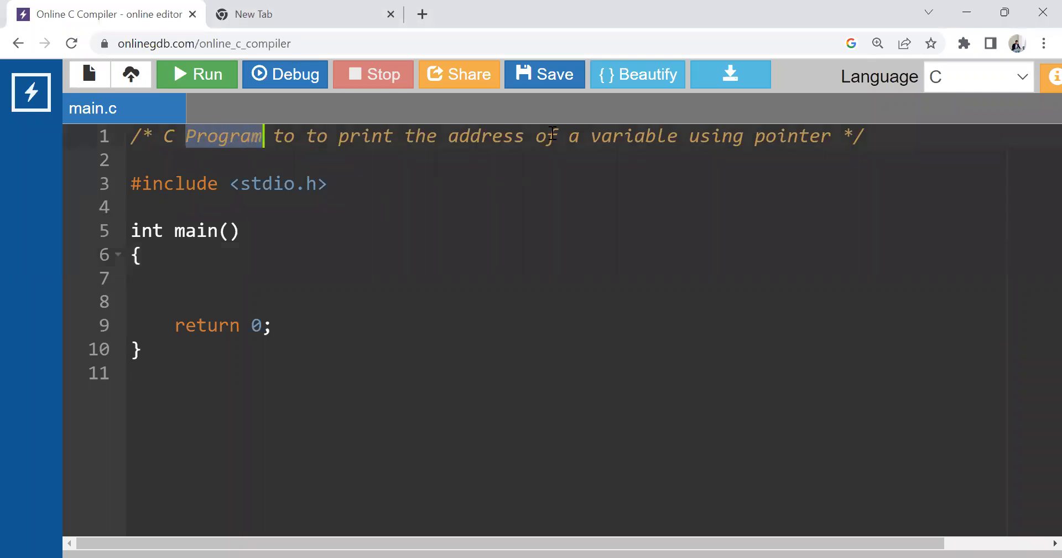
drag(407, 136, 624, 135)
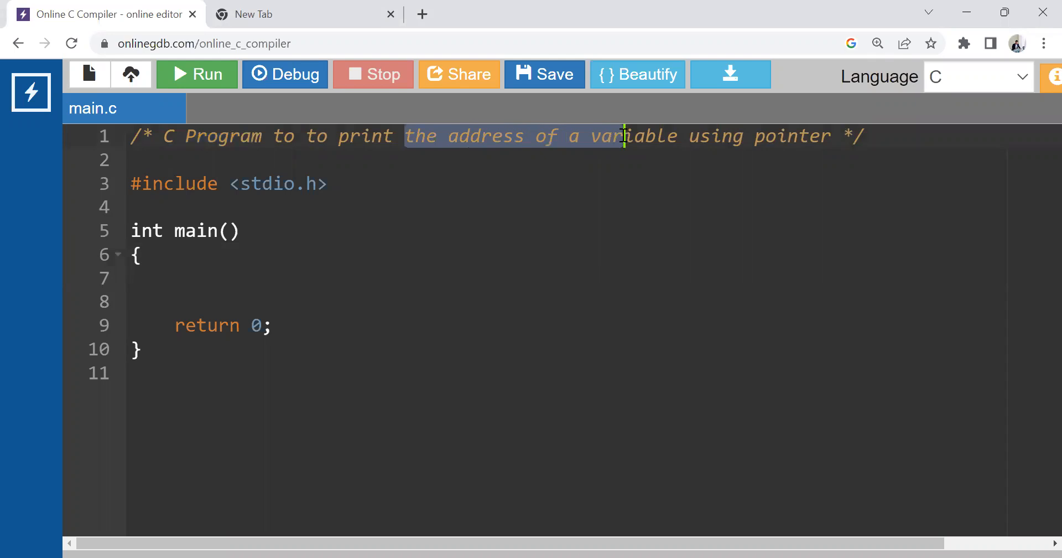
click(780, 135)
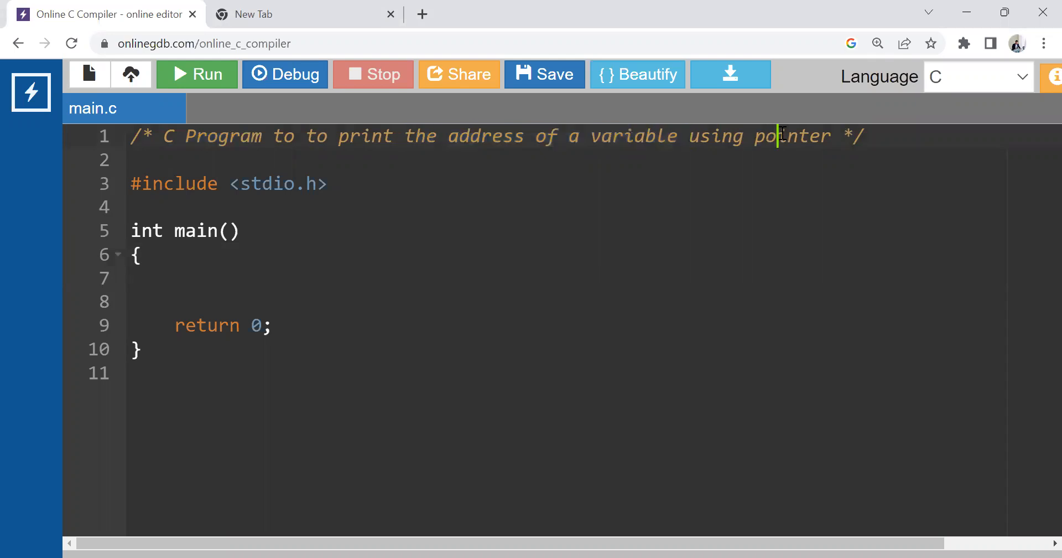
- Declare 'int x;' and 'int *p;' inside main, followed by blank lines
click(182, 257)
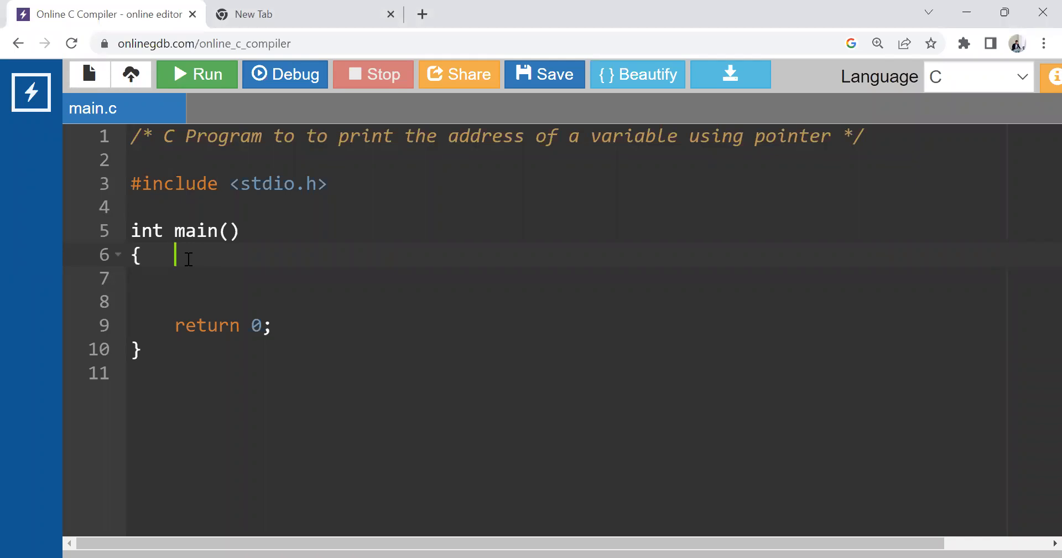
text(int x;)
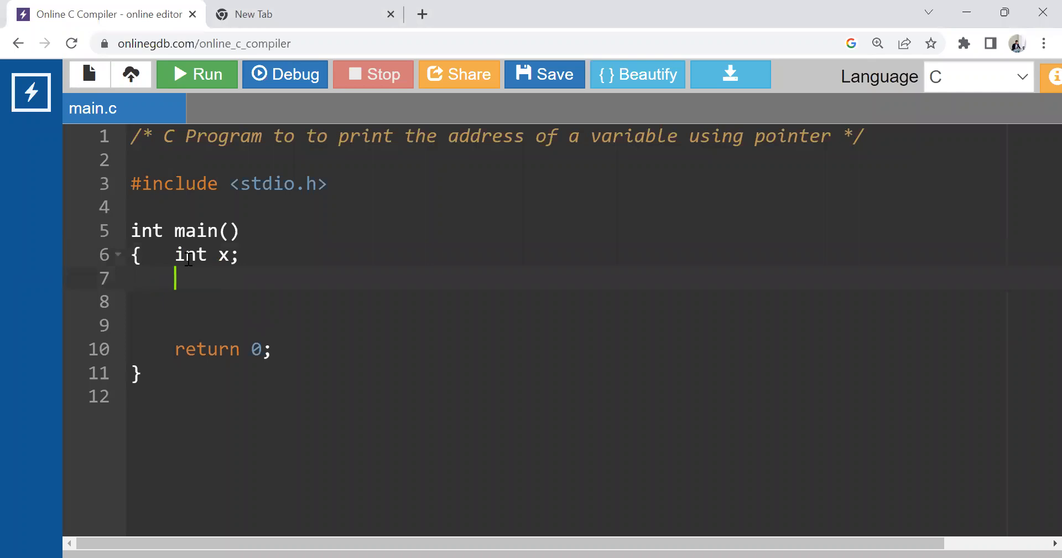
mouse_move(510, 396)
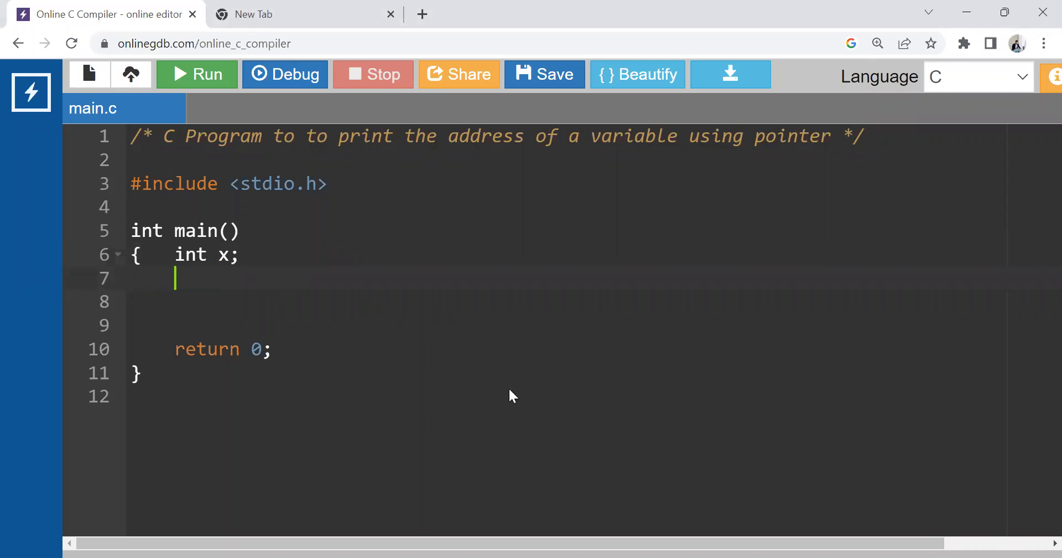
text(int *)
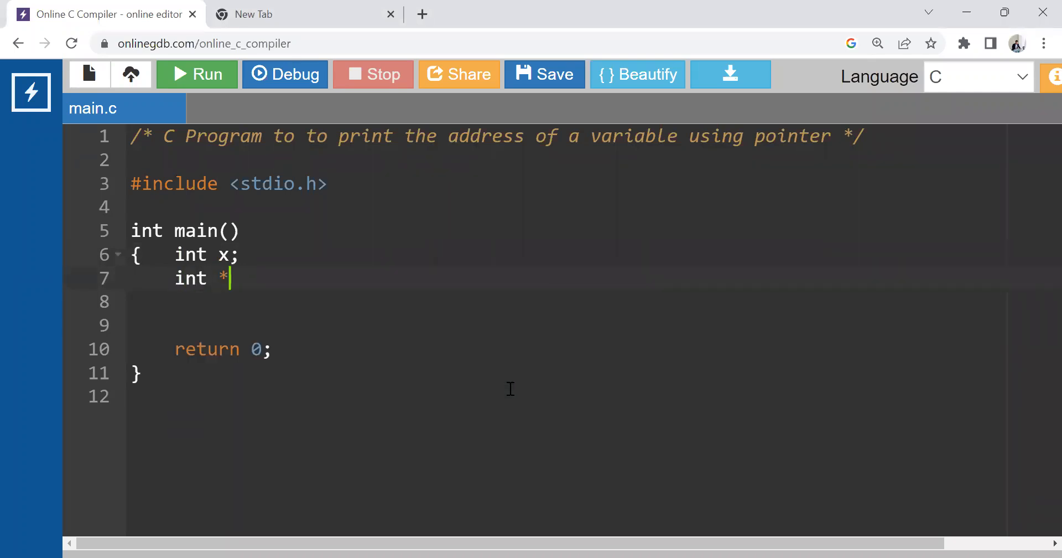
text(p;)
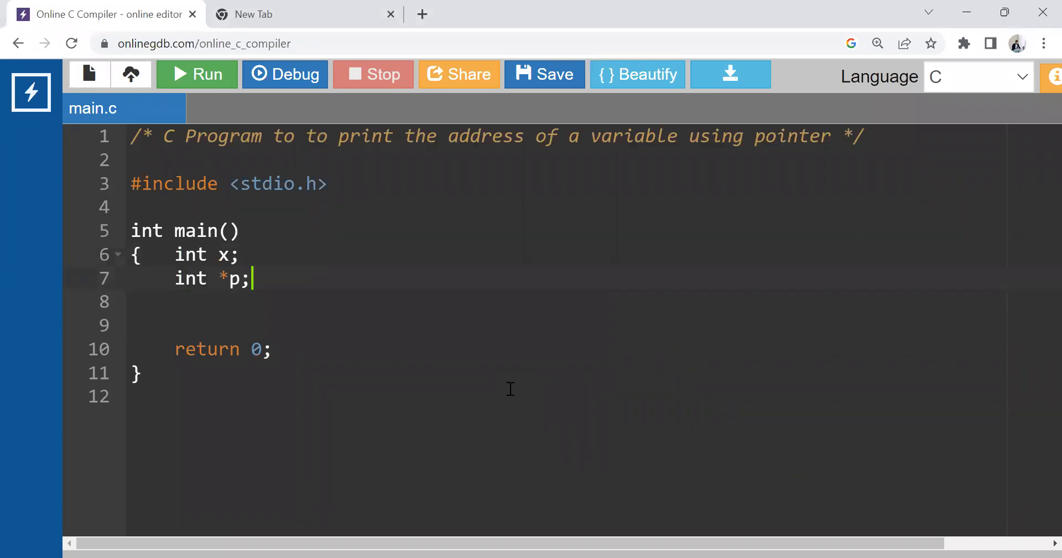
key(Enter)
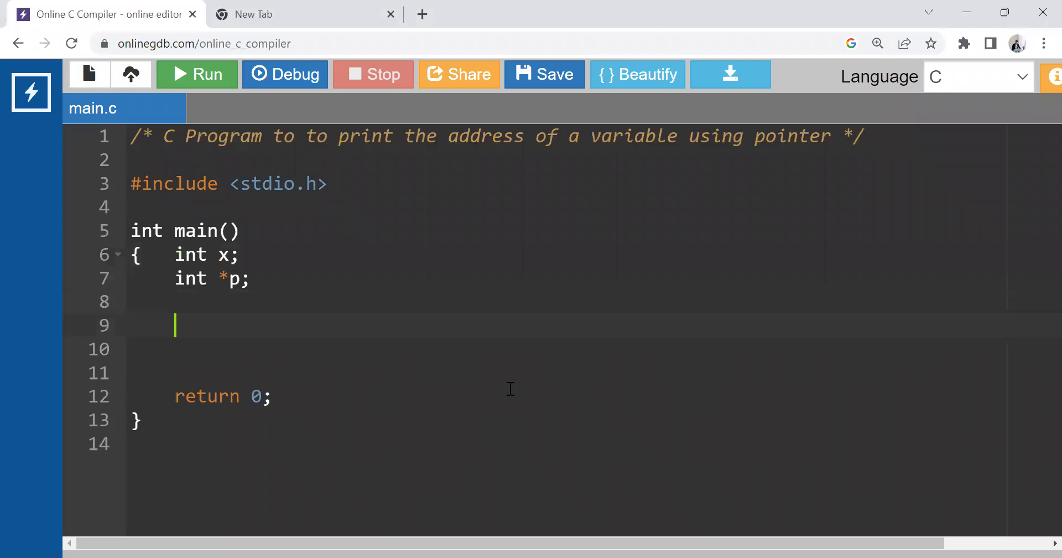
- Write printf("Please enter any integer value"); and start the scanf call below it
text(prin)
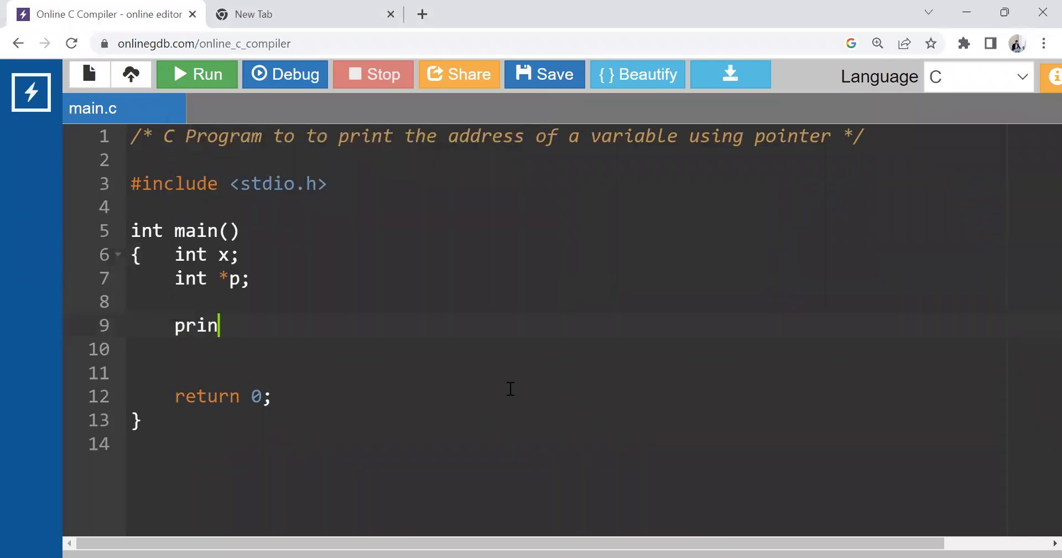
text(tf()
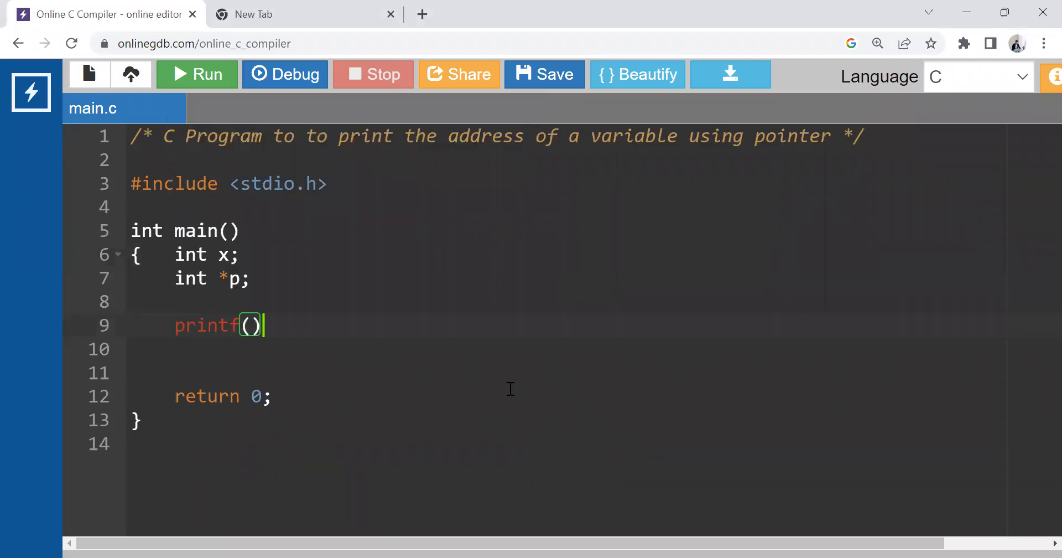
text(;)
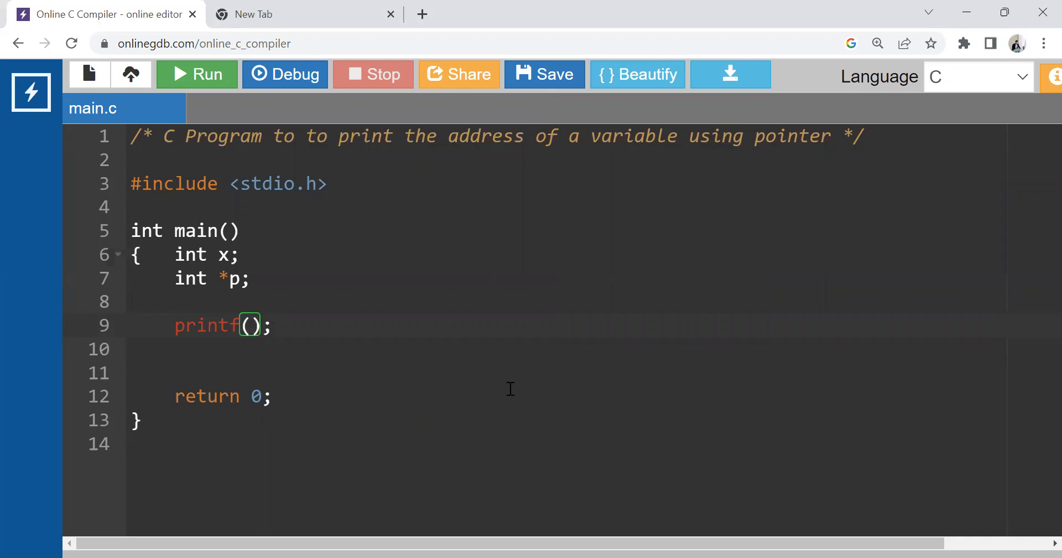
text("")
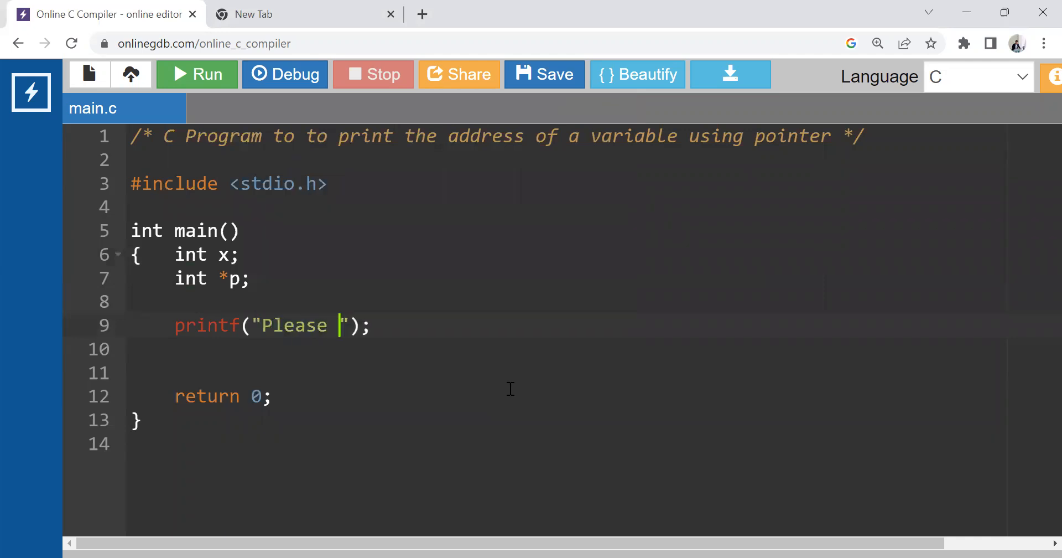
text(enter any integer val)
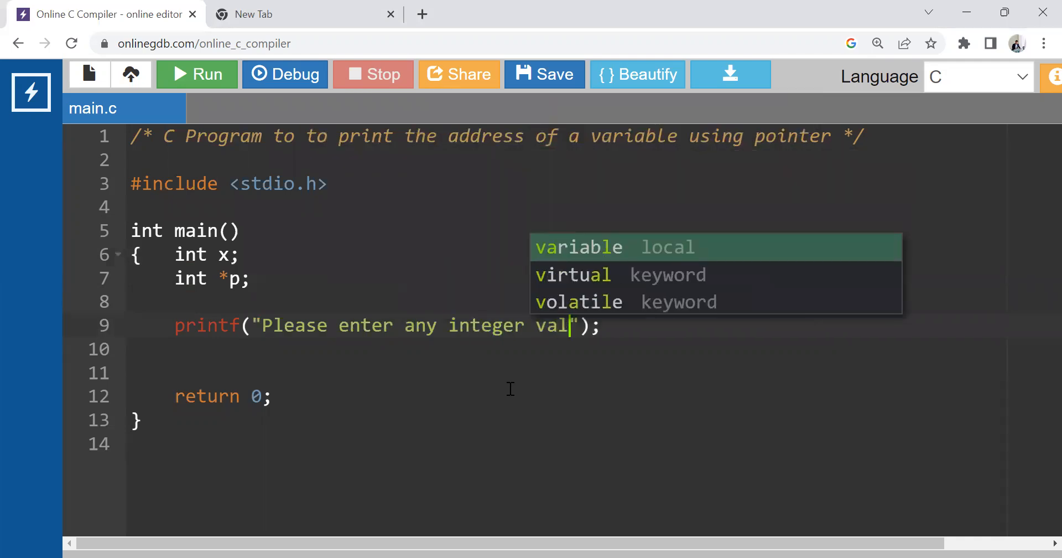
text(ue)
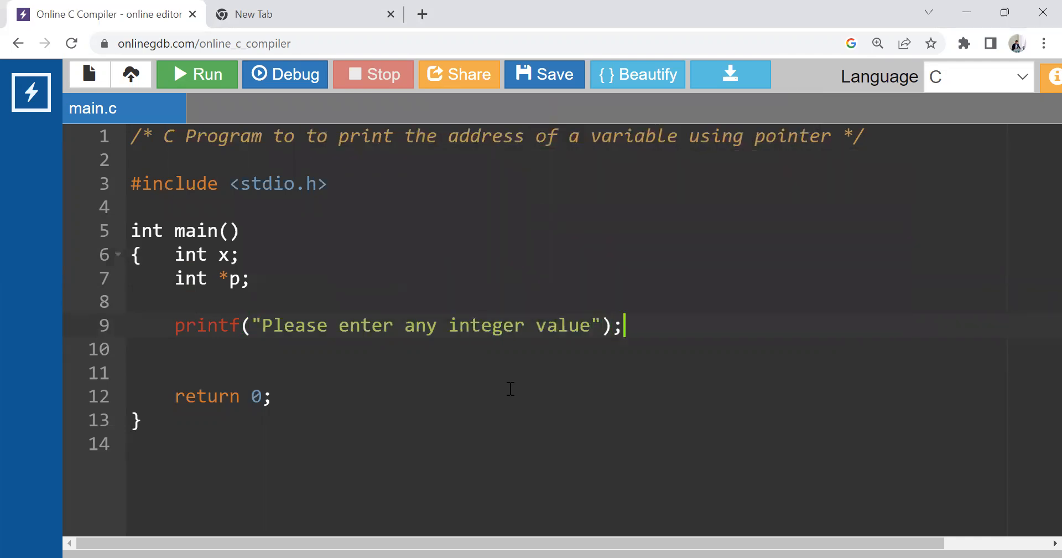
text(scan)
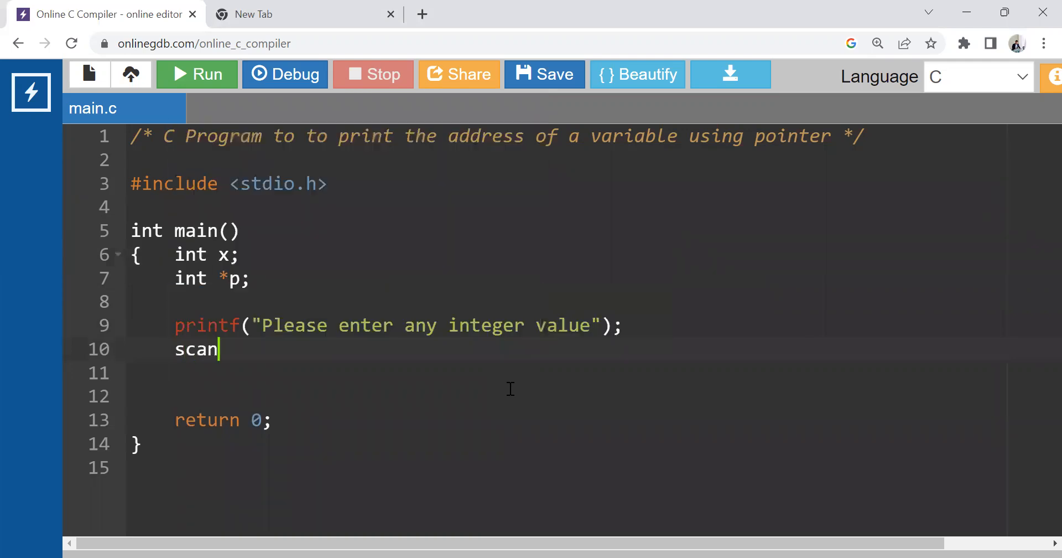
mouse_move(537, 382)
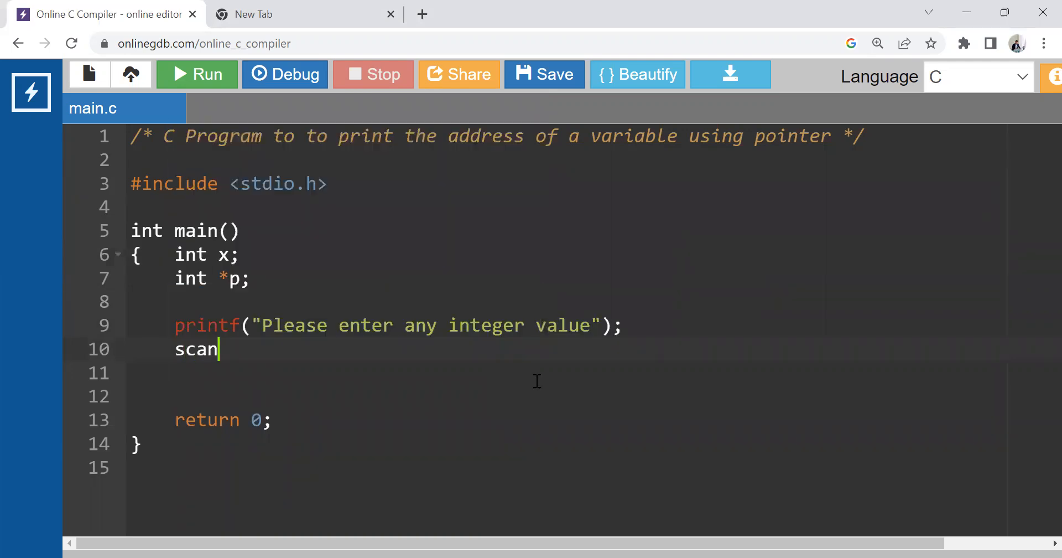
- Complete scanf("%d", x); and begin the assignment 'p =' two lines below
text(f();)
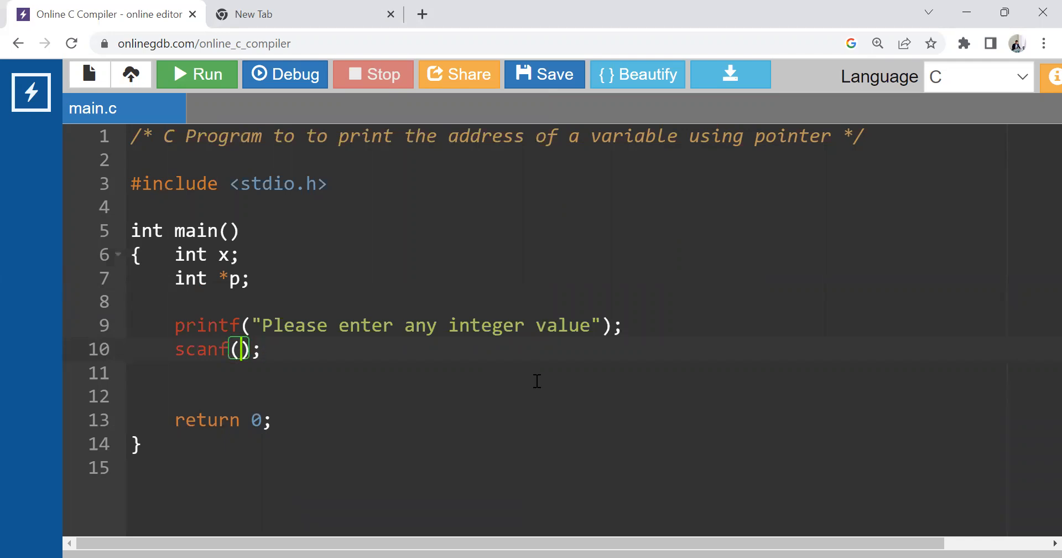
text("")
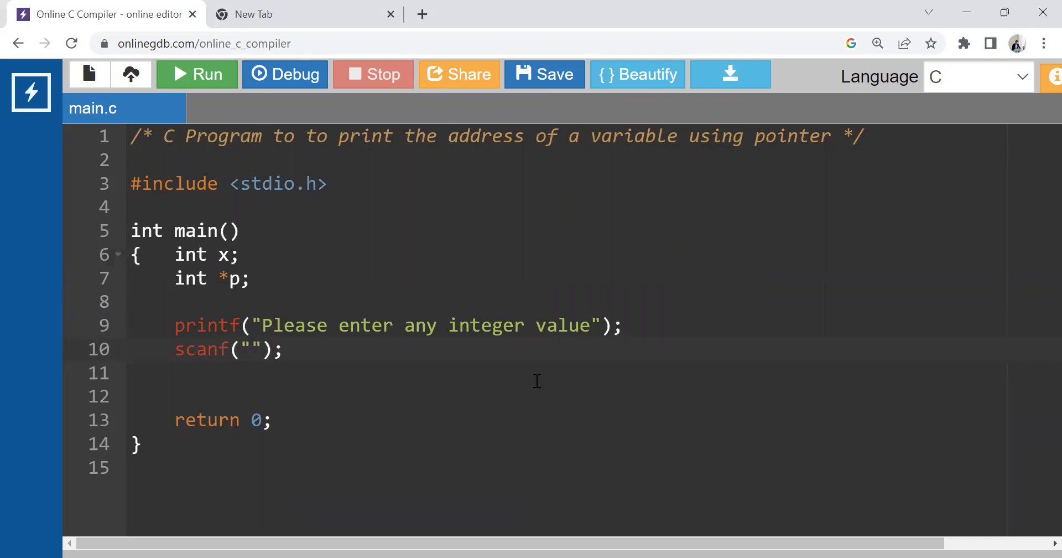
text(%)
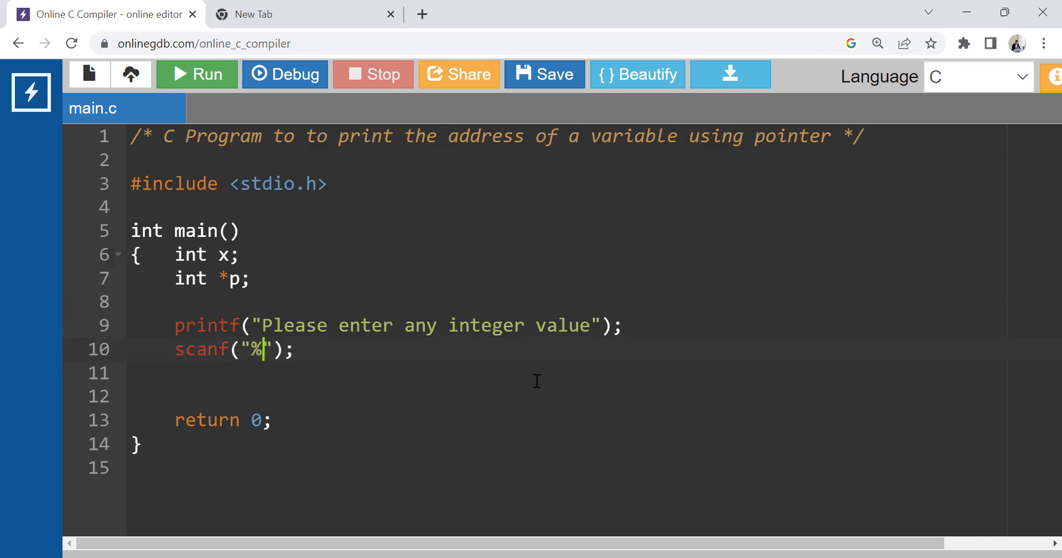
text(d)
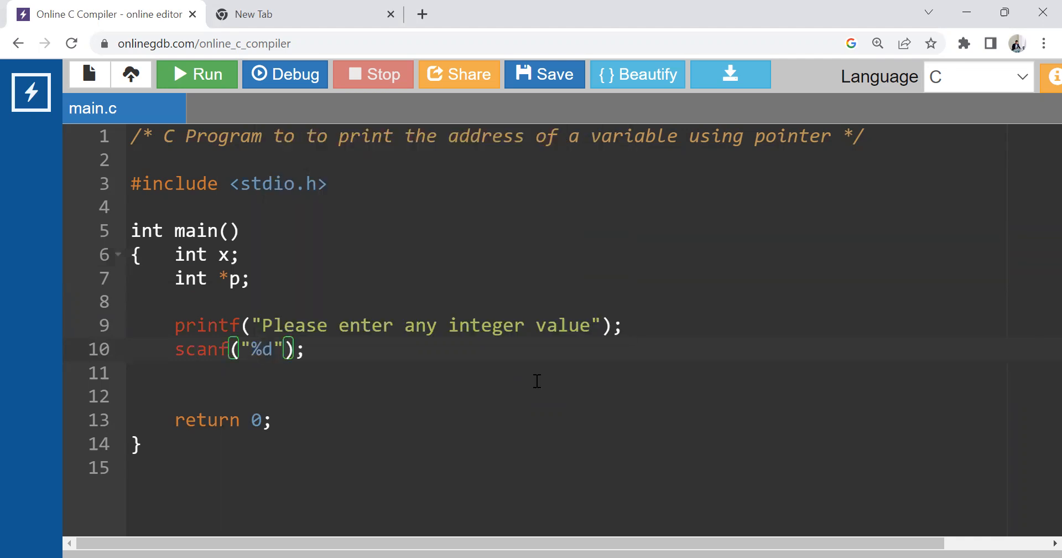
text(, x)
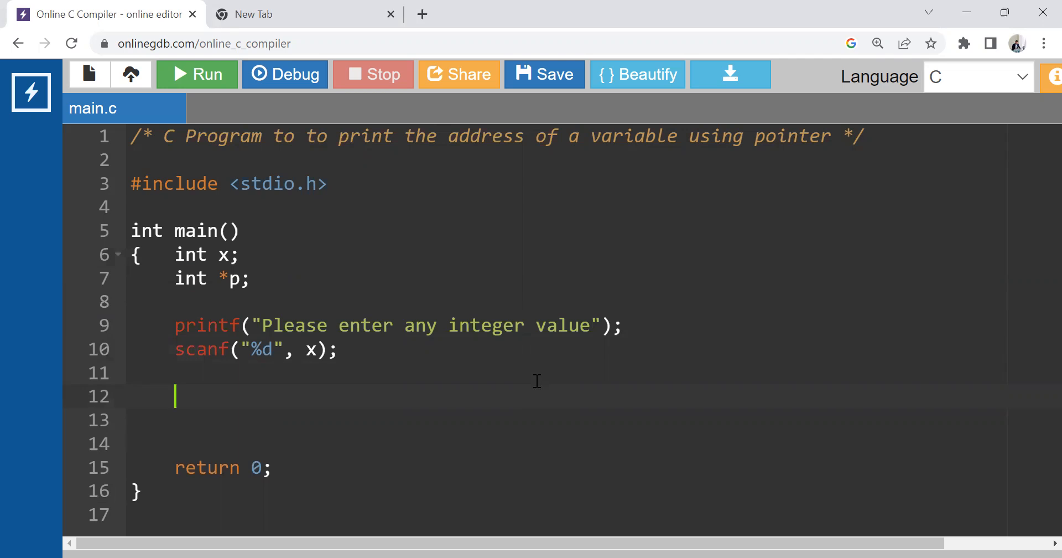
text(p =)
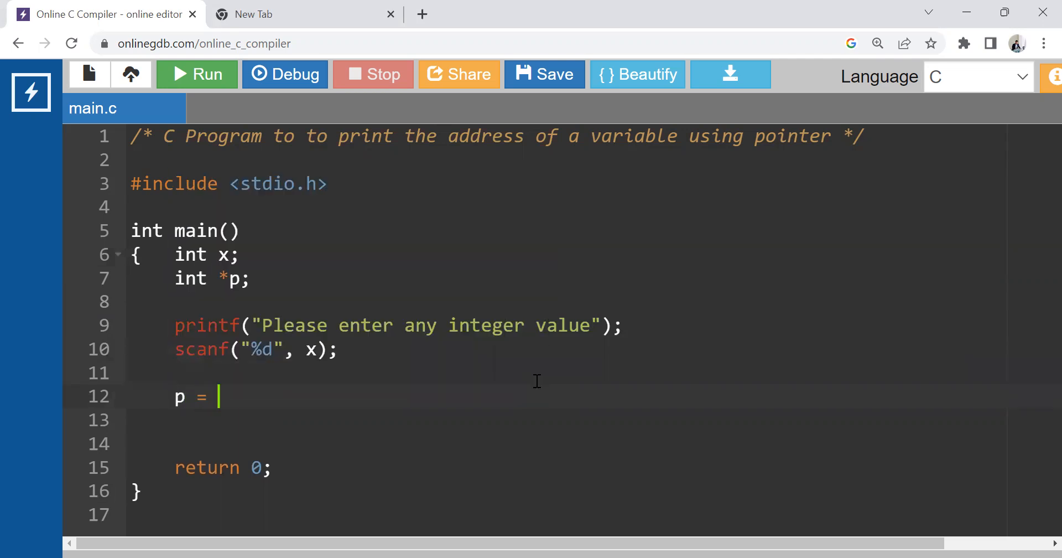
- Finish p = &x;, tidy the spacing around =, and make scanf read into &x
text(& x;)
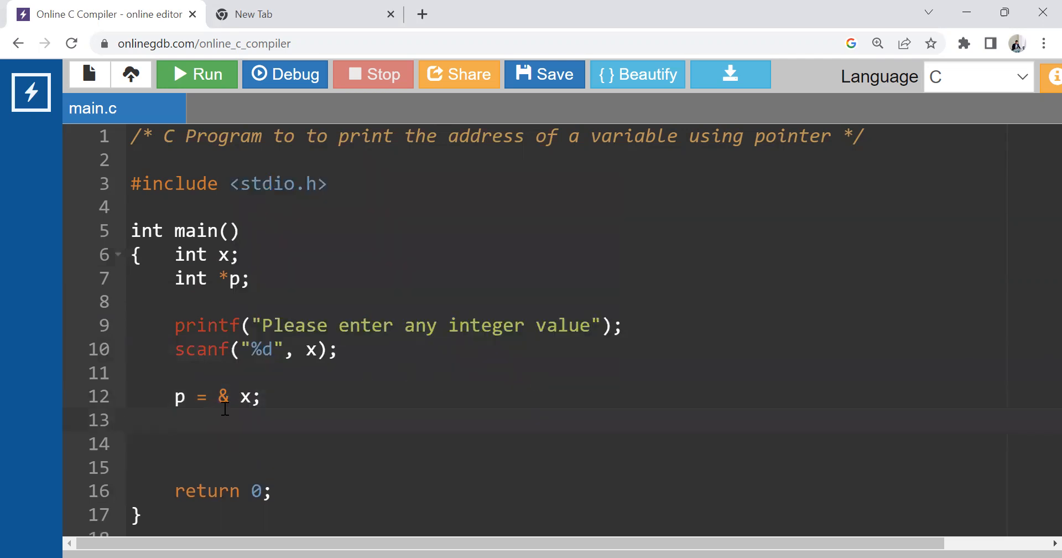
key(Backspace)
text(&)
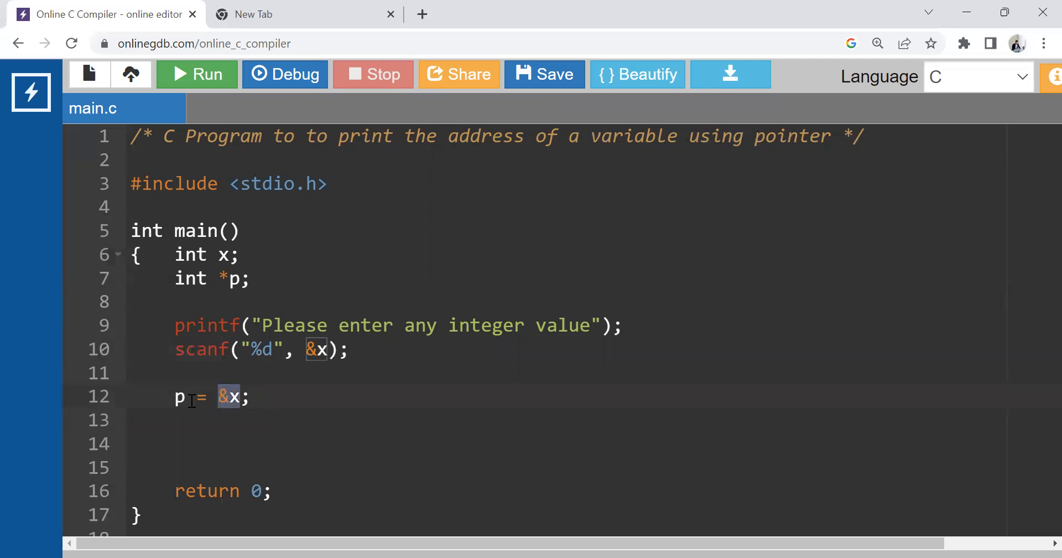
double_click(180, 397)
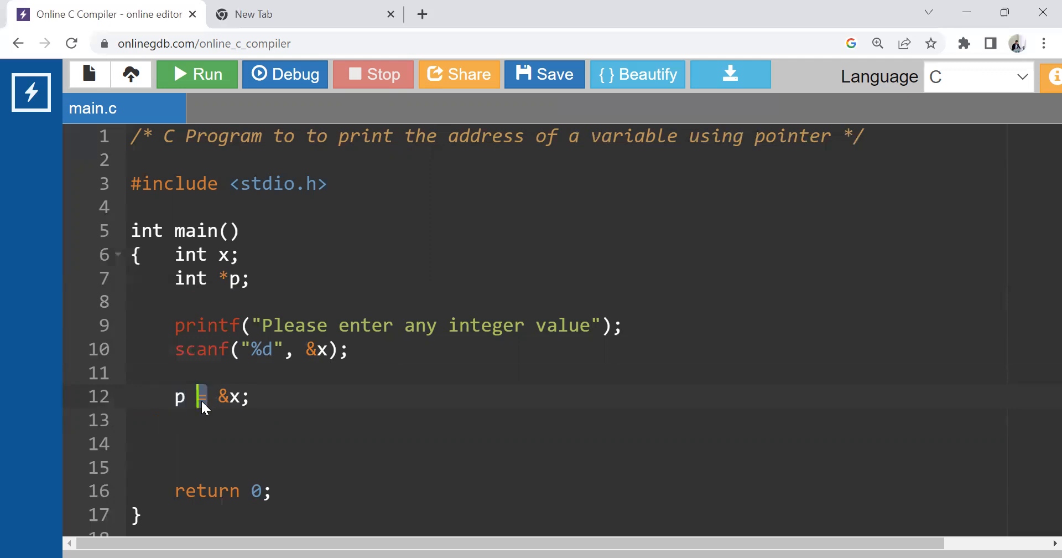
text(=)
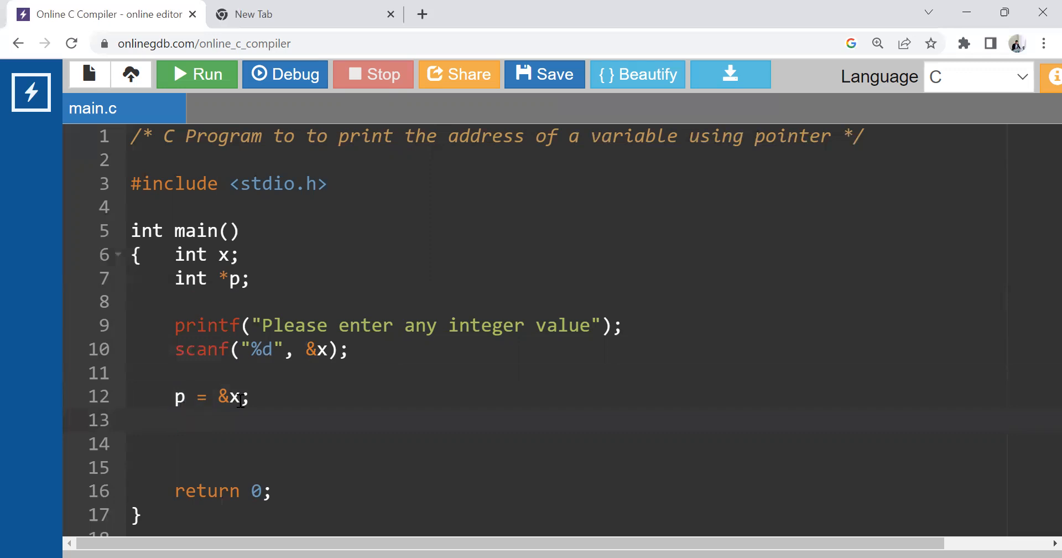
double_click(230, 397)
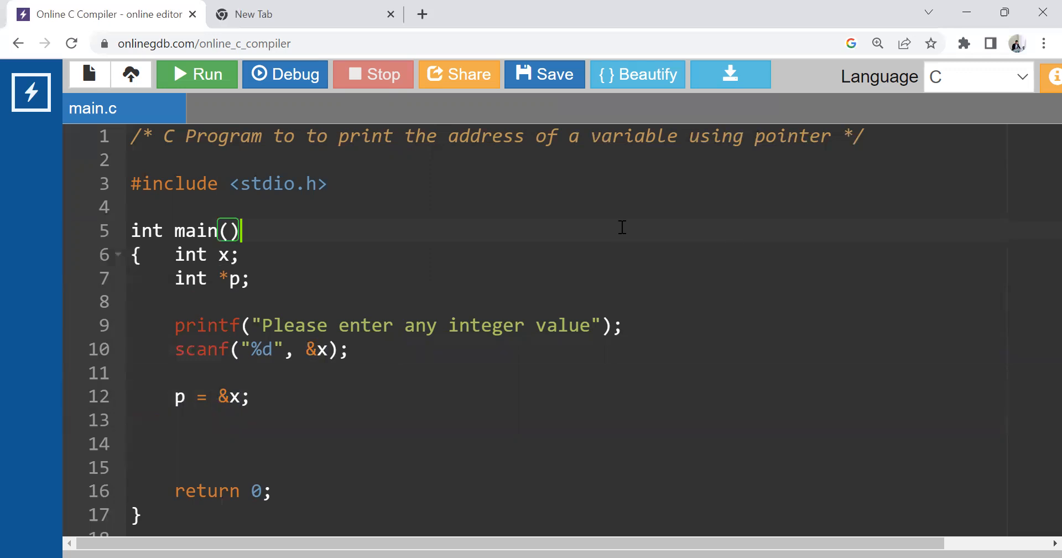
mouse_move(724, 303)
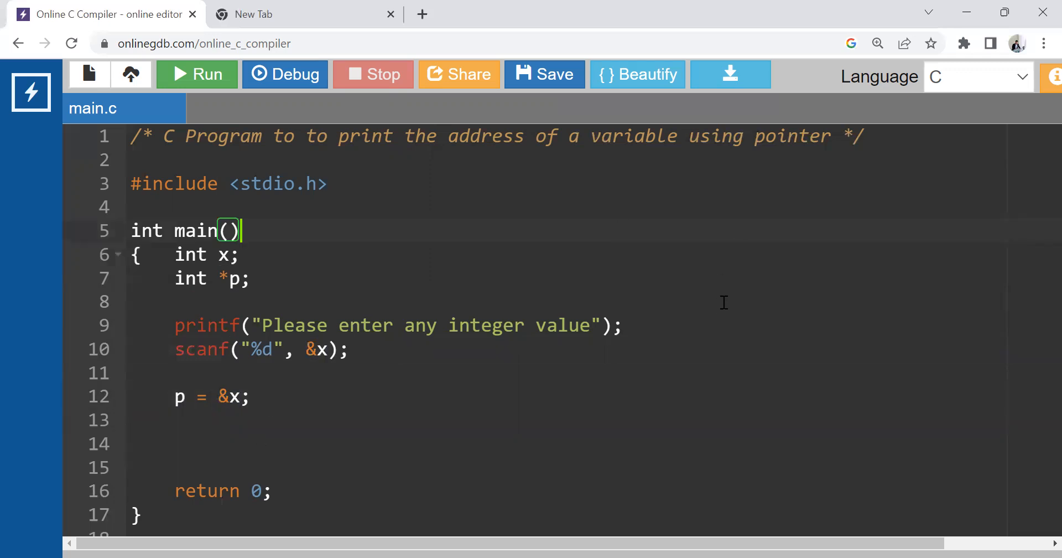
mouse_move(260, 281)
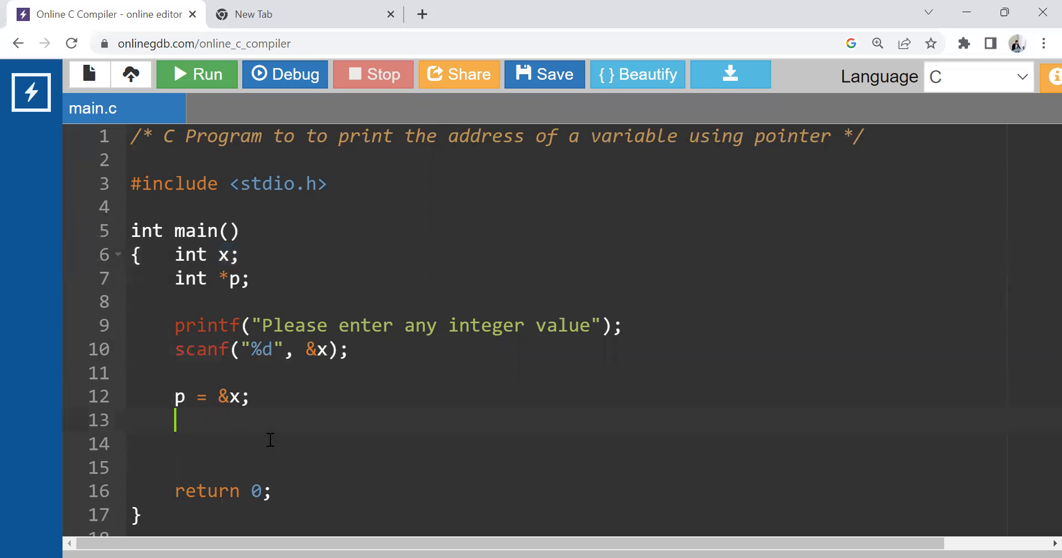
- Add printf("User have input %d as an input value", x); and start the next print call
text(printf()
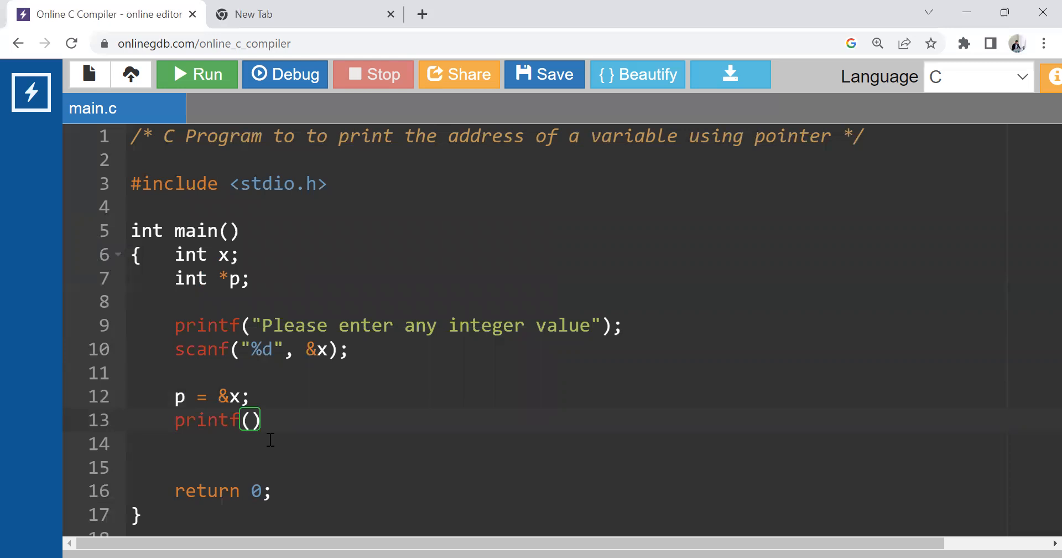
text(;)
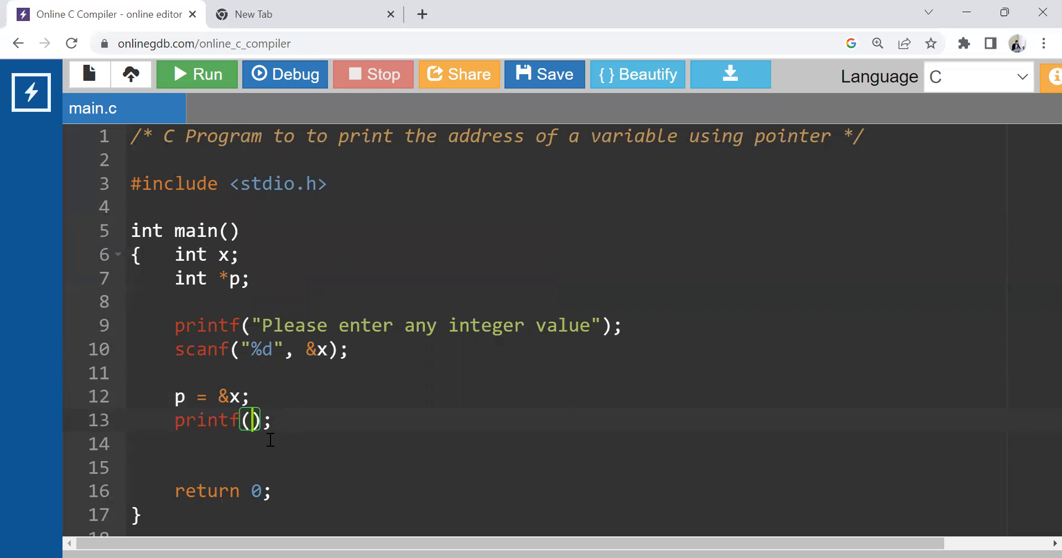
text("")
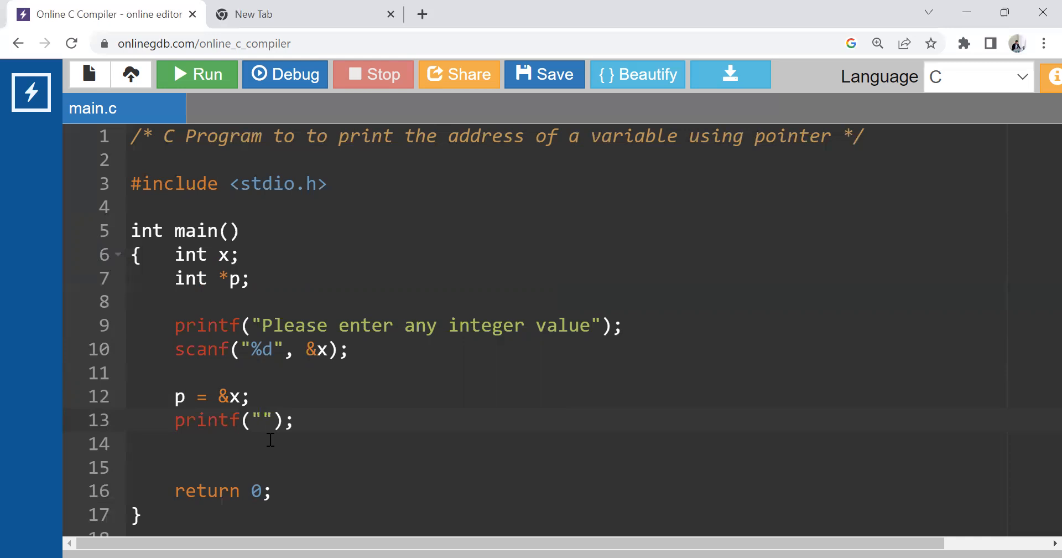
text(User have input)
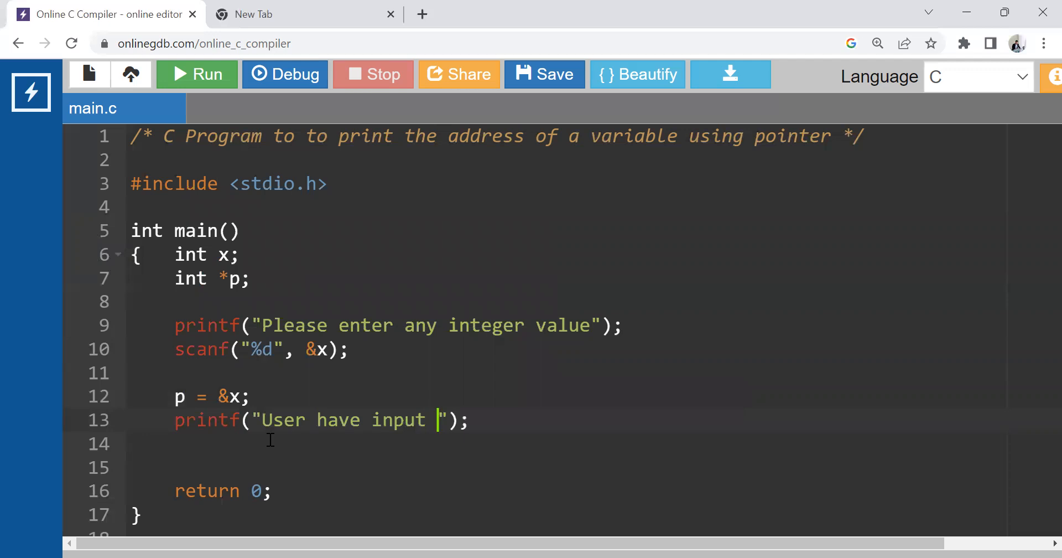
text(%d as a)
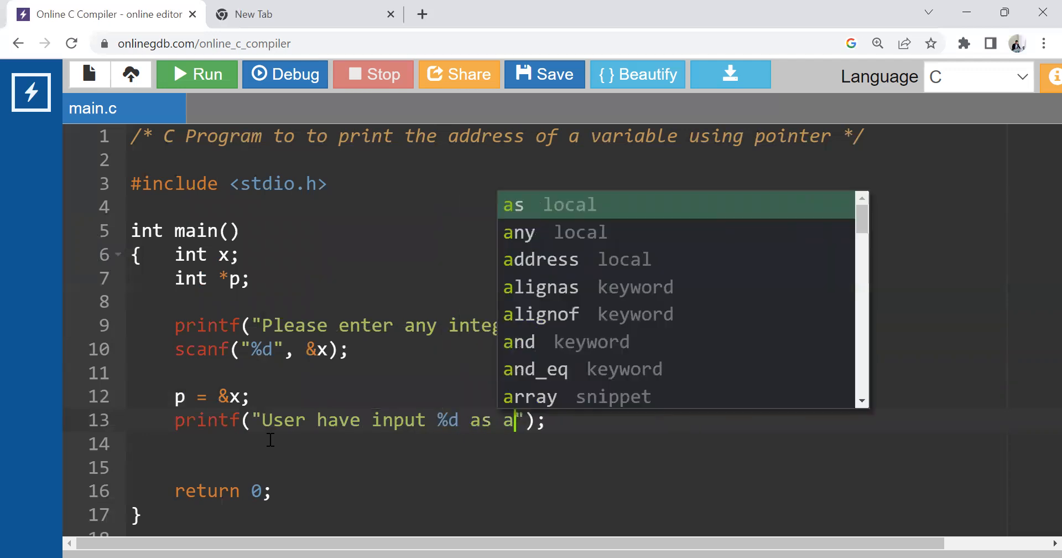
text(n input value)
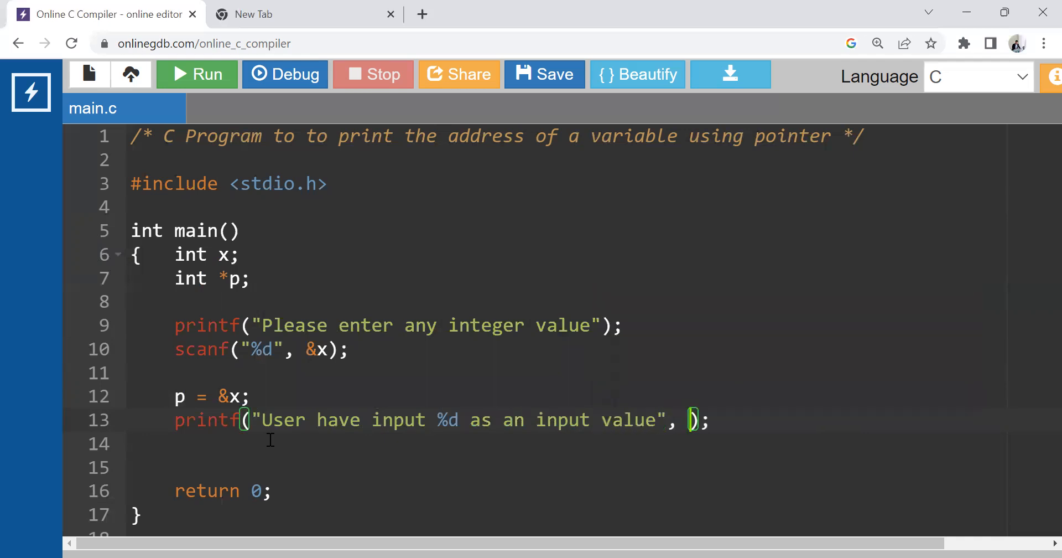
text(x)
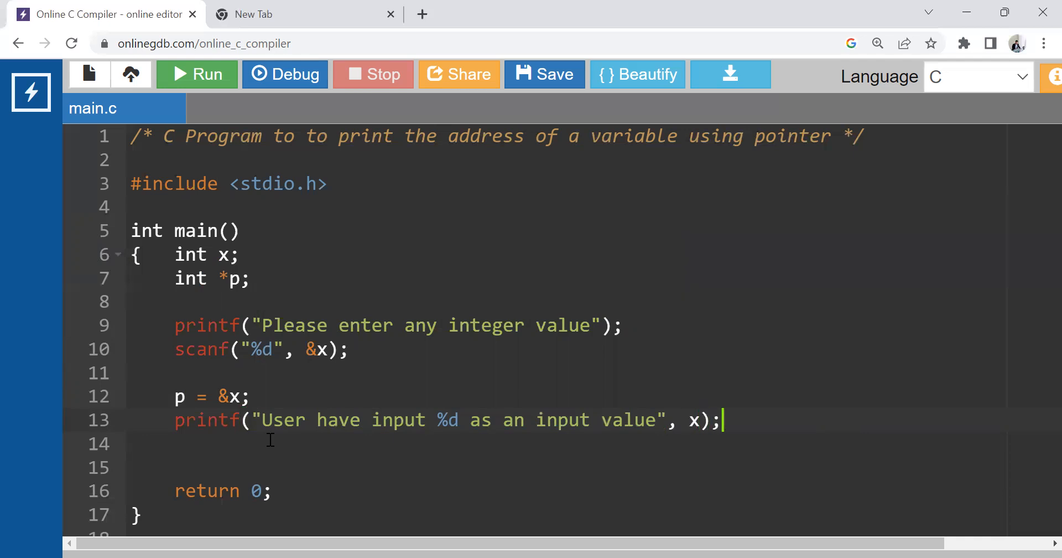
text(pr)
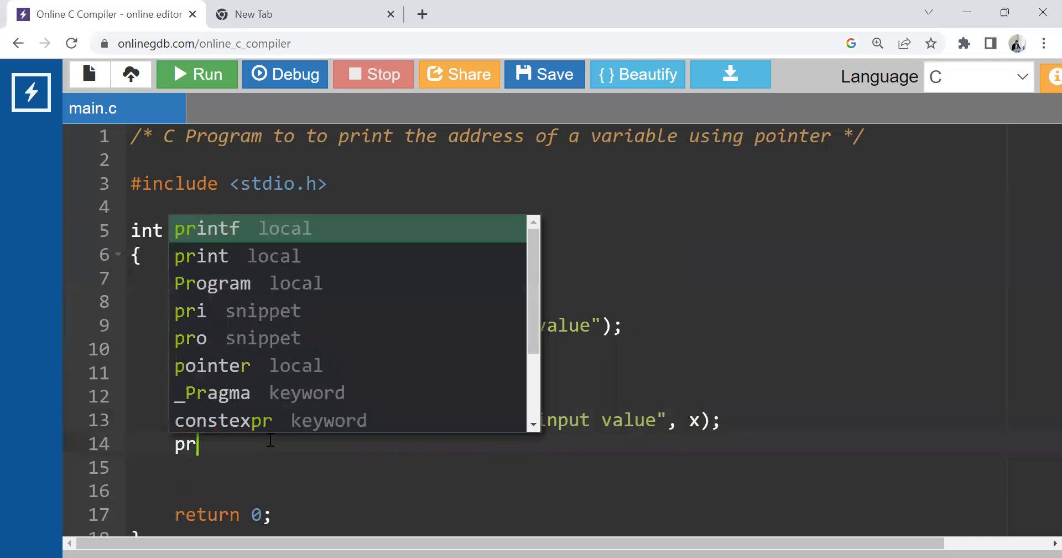
- Write printf("Address of variable x is %u", p); on line 14
click(206, 228)
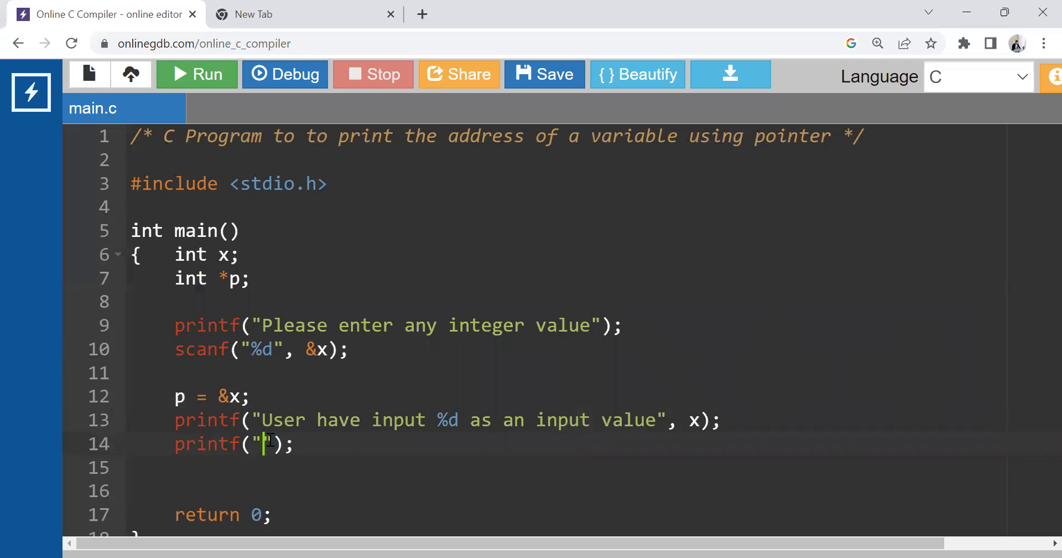
text(Address of)
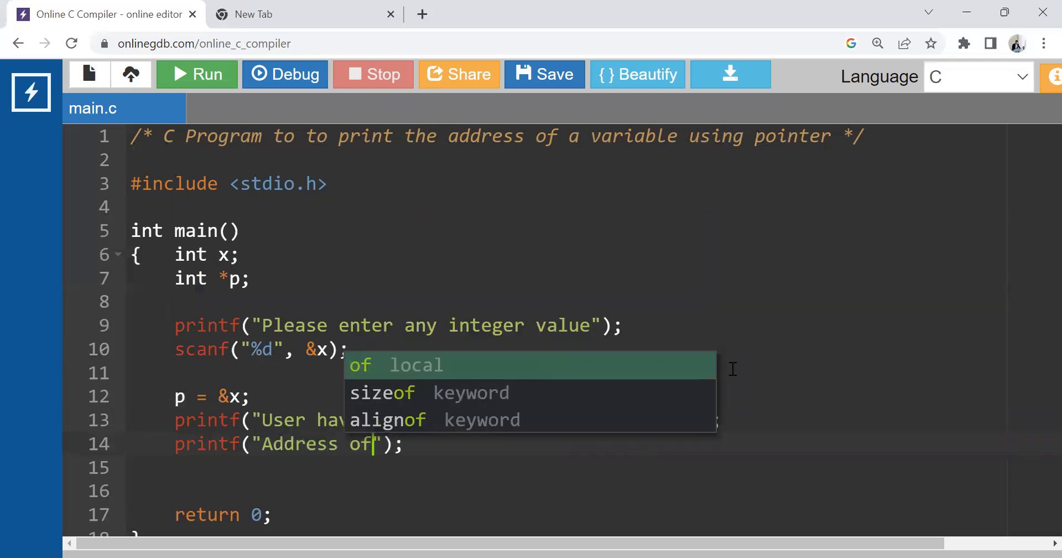
text(variable x is)
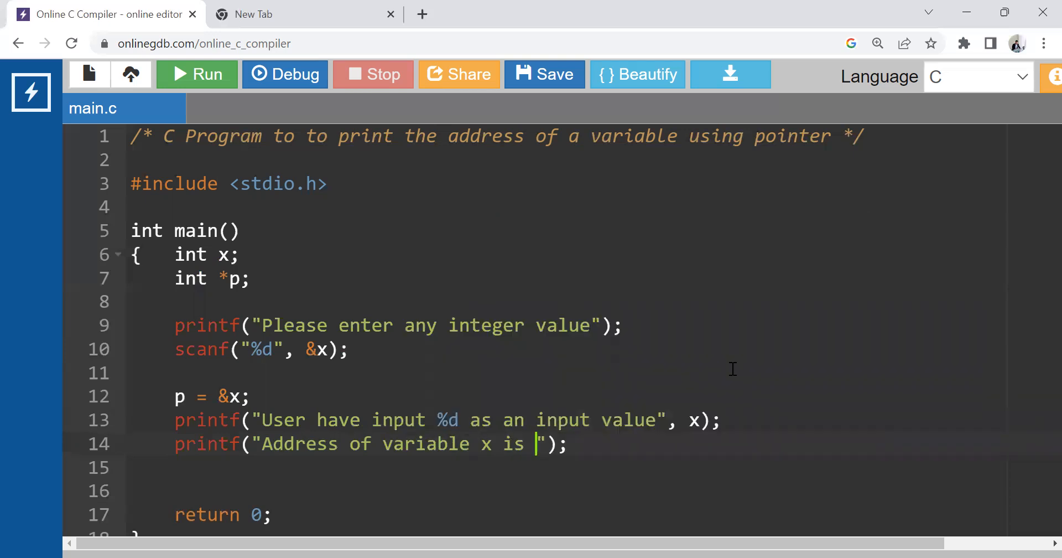
text(%u)
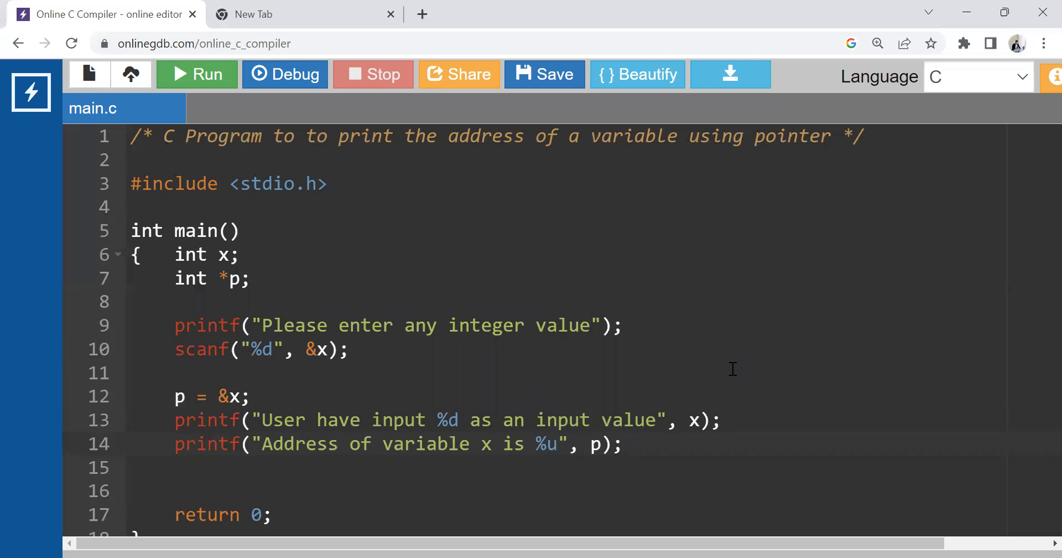
click(153, 490)
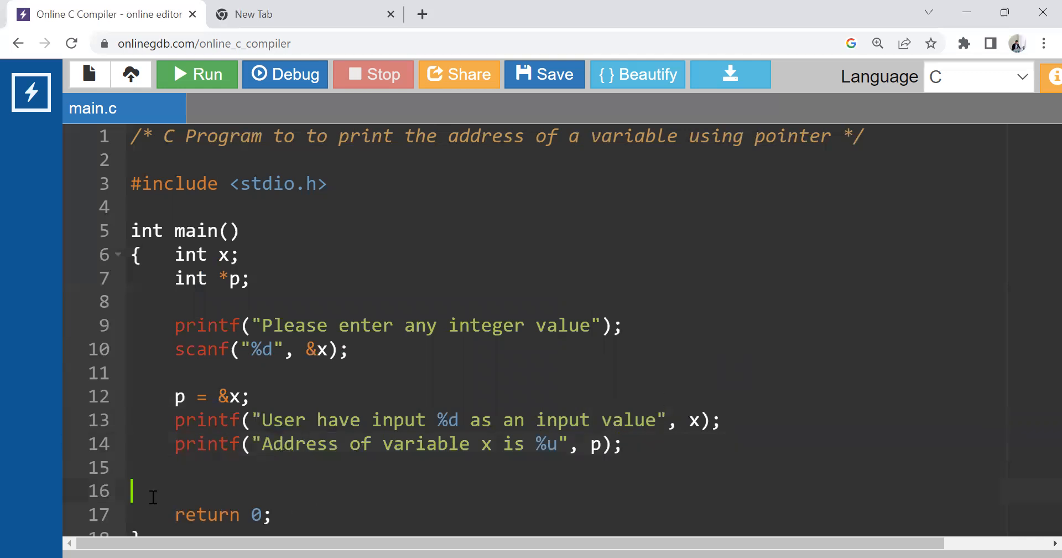
mouse_move(196, 75)
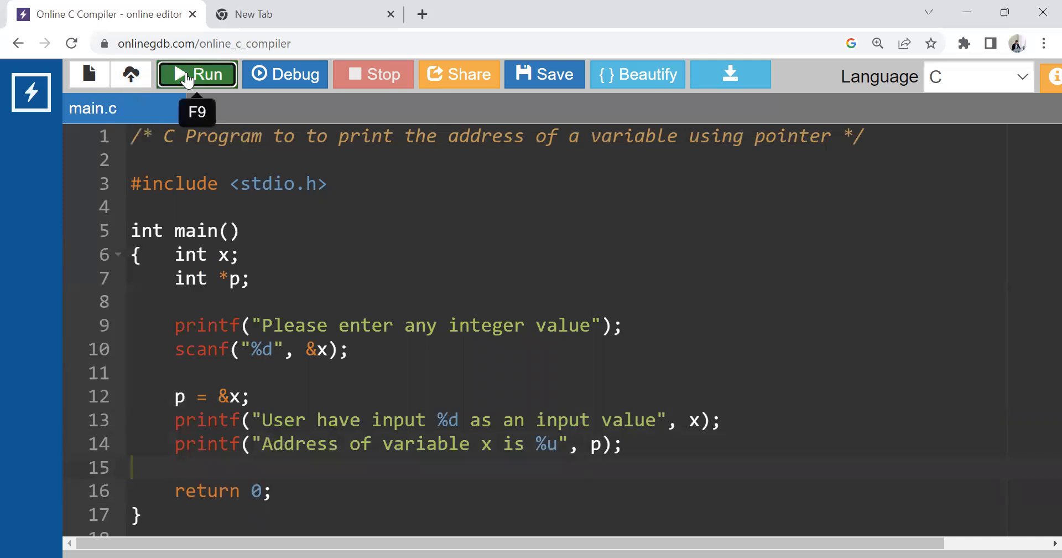
- Run the program with input 10 and highlight the printed address of x
click(197, 74)
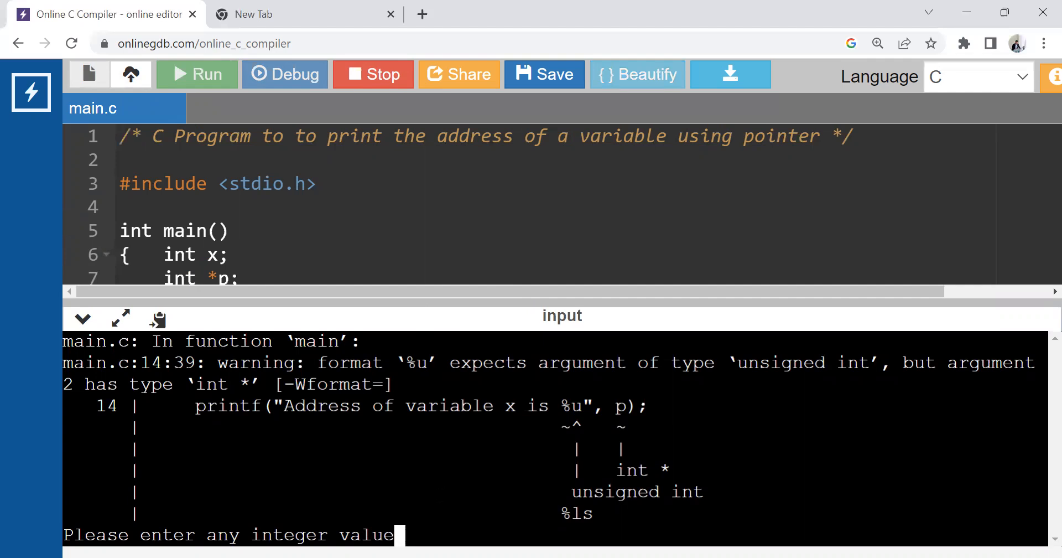
text(10)
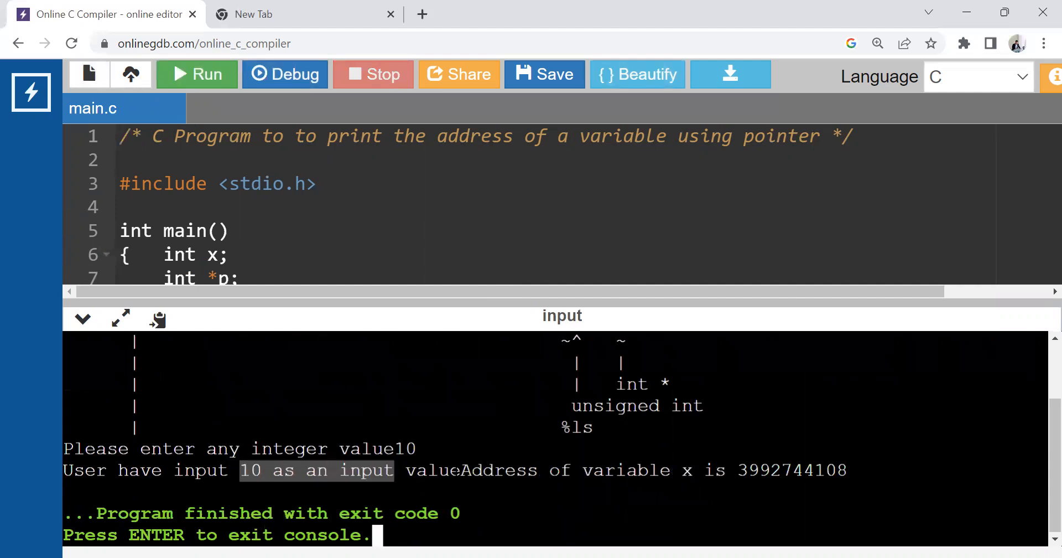
drag(583, 470, 856, 470)
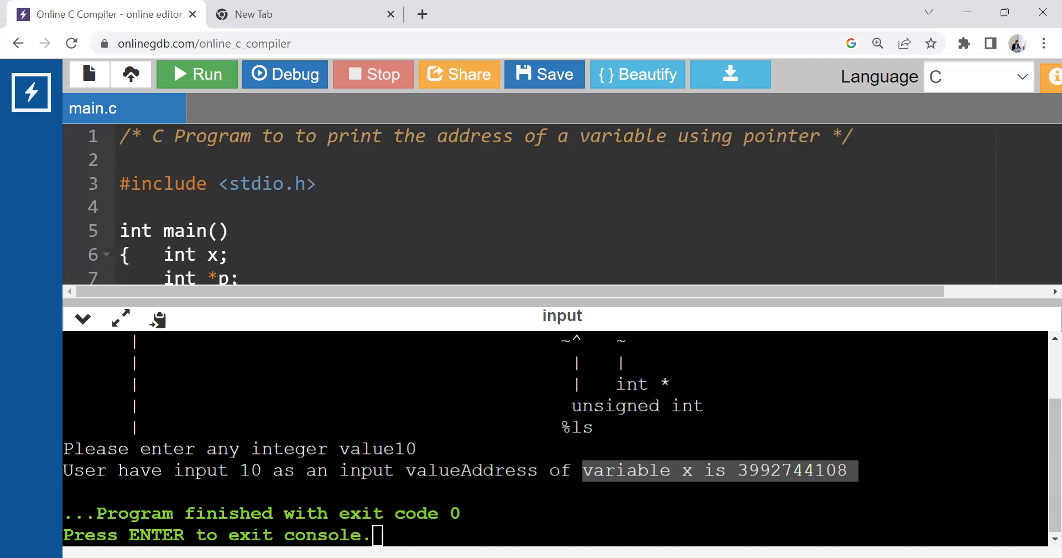
- Close the console and append \n to the printf strings
click(83, 318)
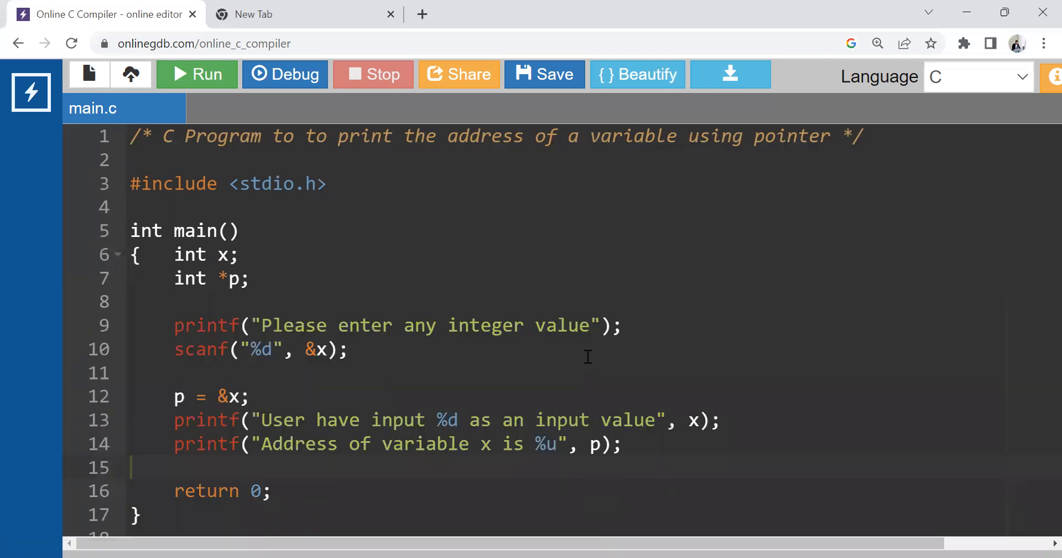
text(\n)
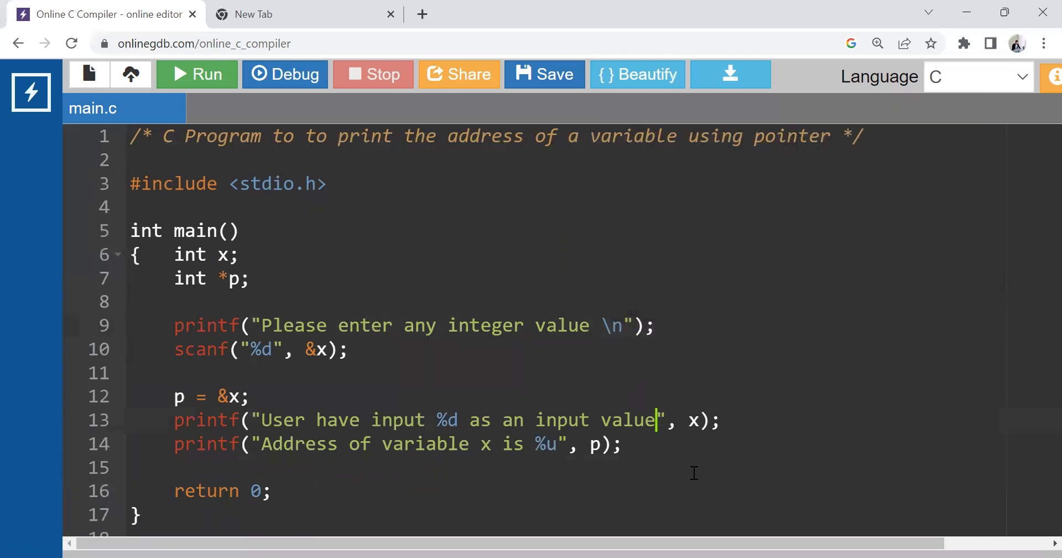
text(\n)
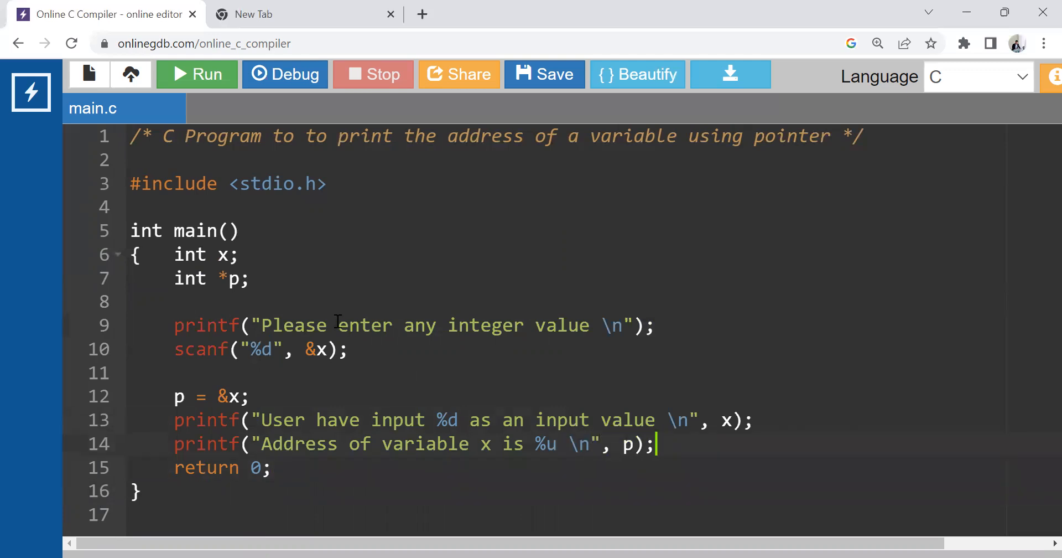
mouse_move(182, 288)
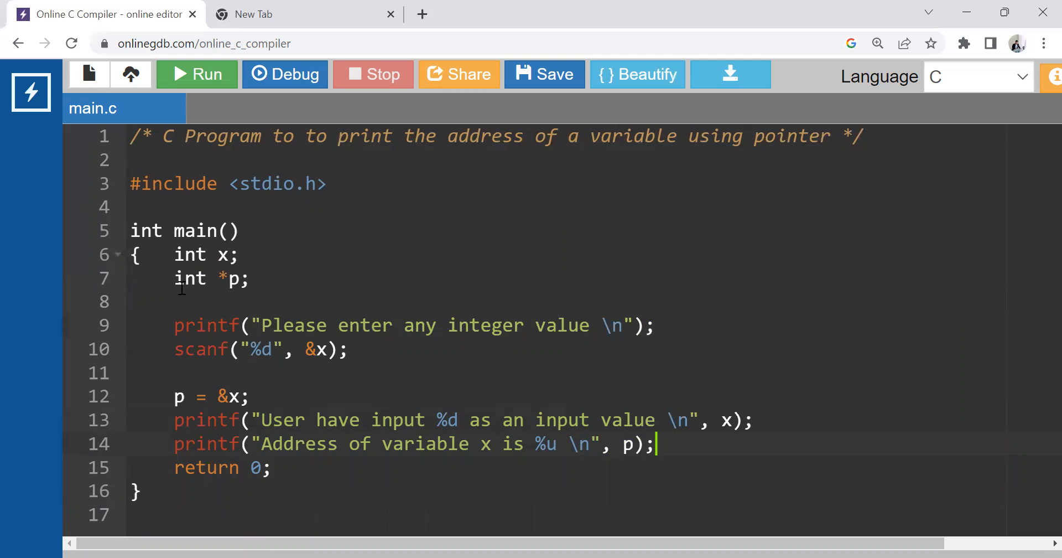
mouse_move(197, 74)
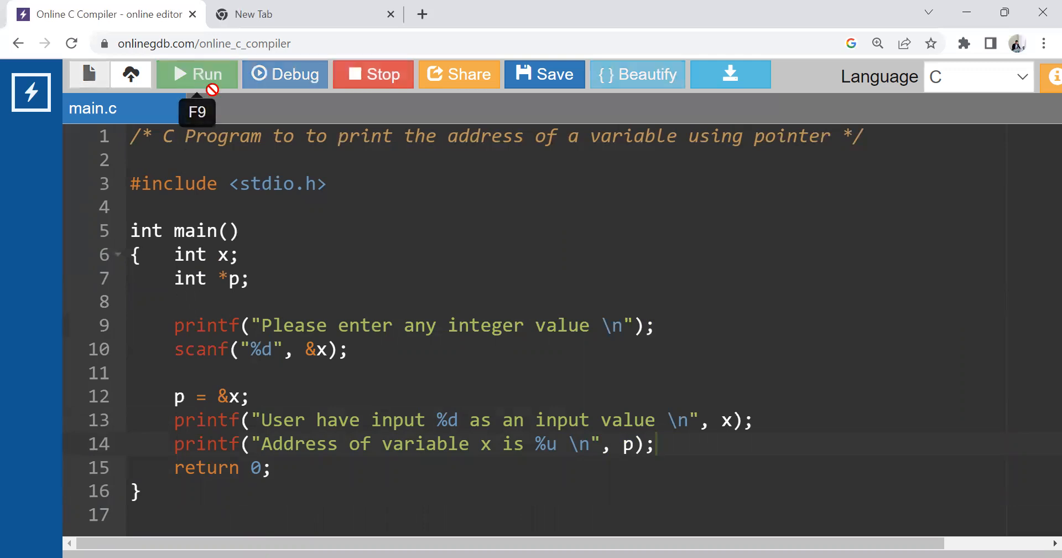
- Rerun the program with input 40 and widen the code panel to show everything
click(196, 74)
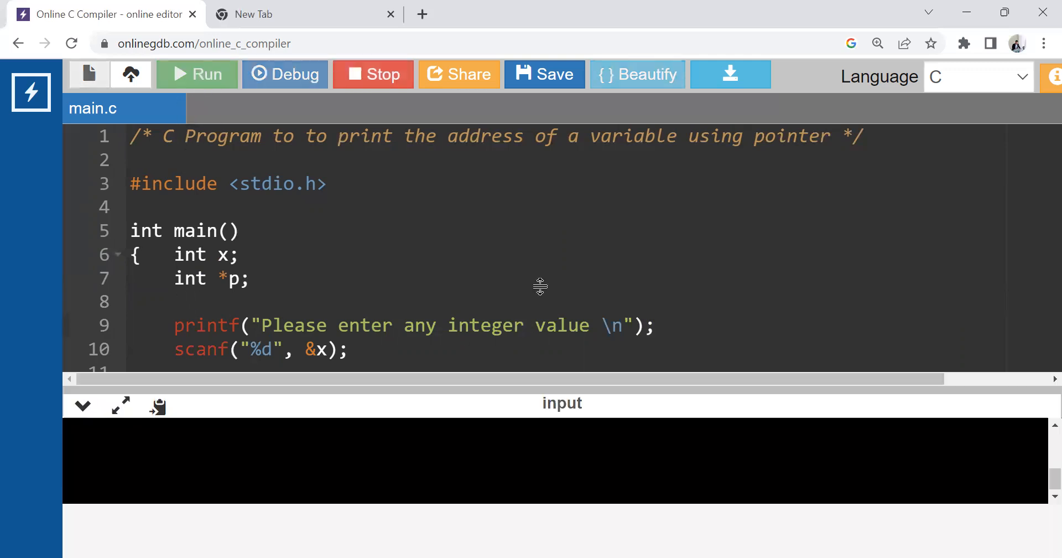
click(197, 73)
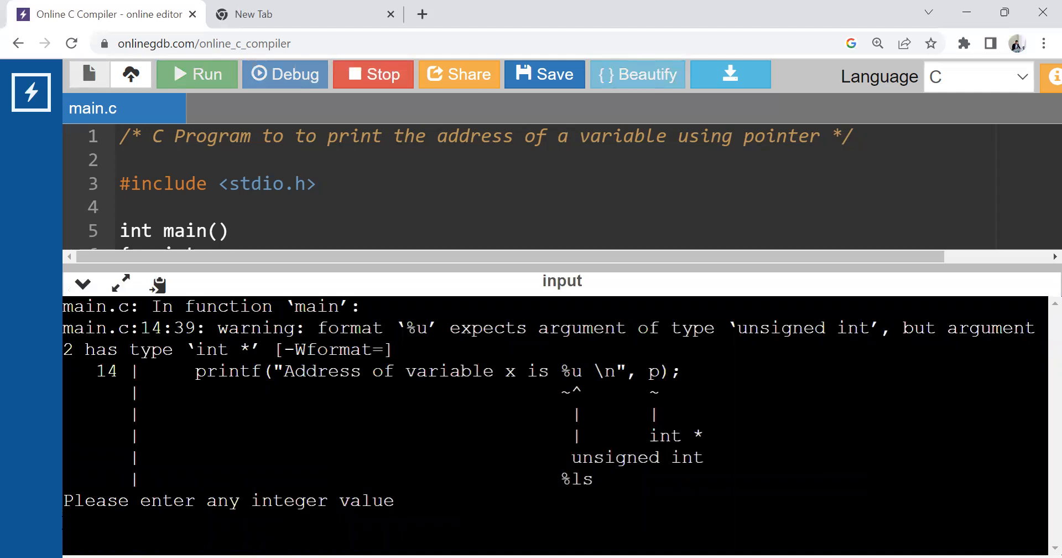
text(40)
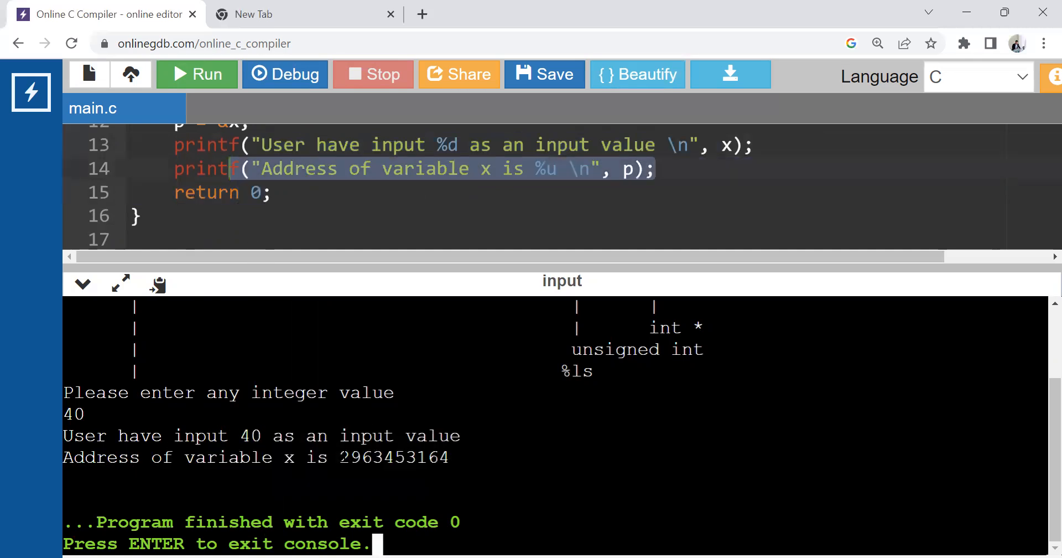
drag(306, 458, 449, 457)
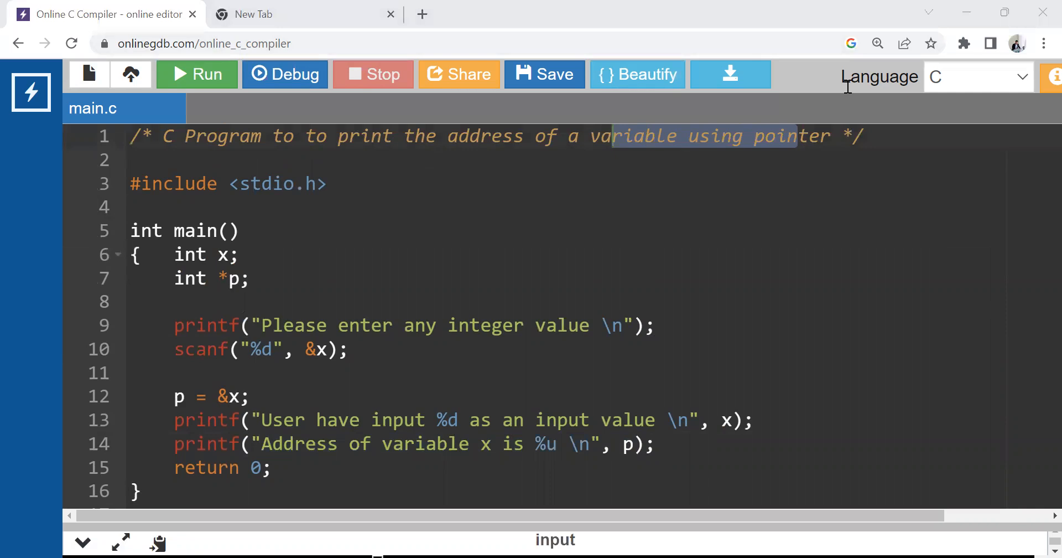
mouse_move(817, 288)
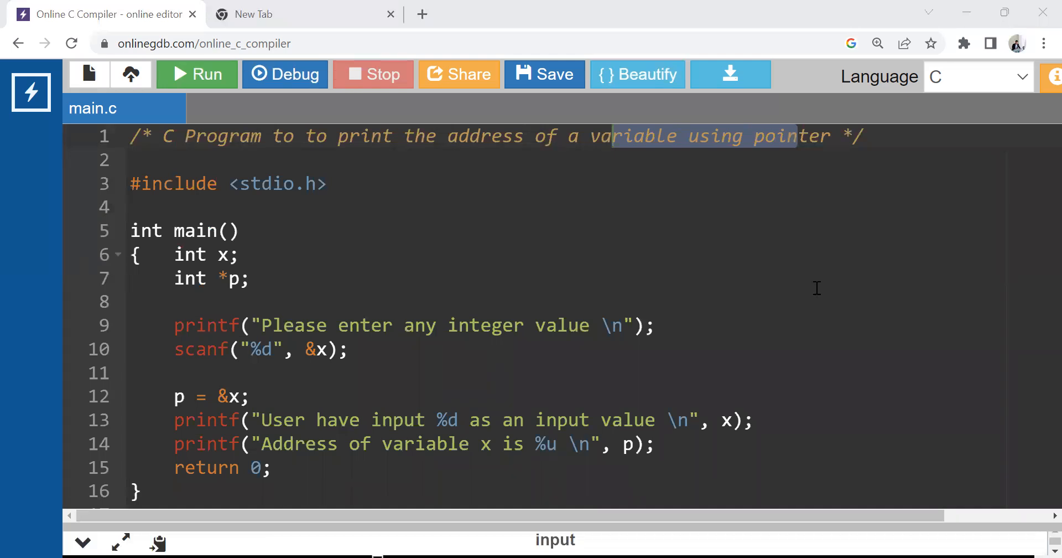
mouse_move(652, 242)
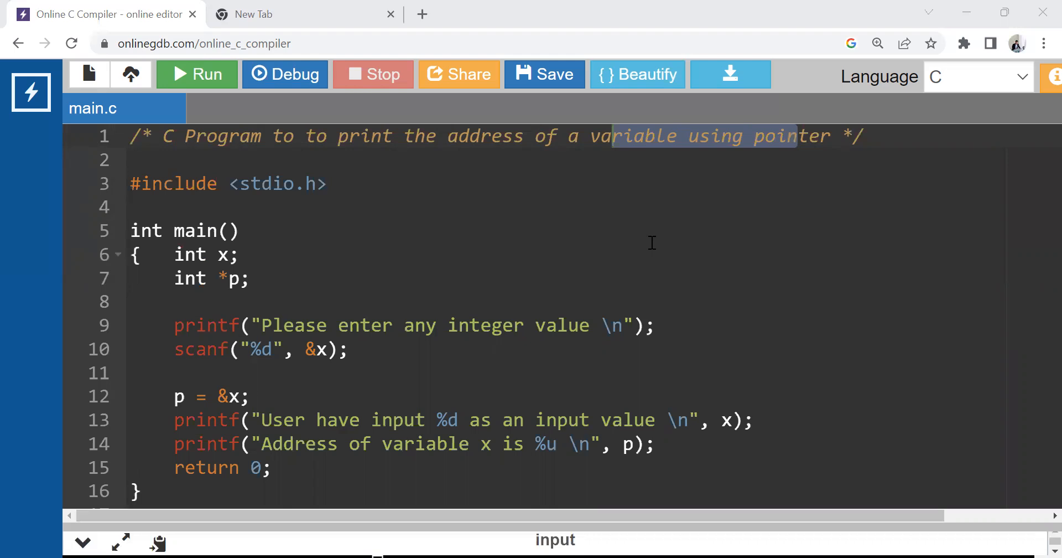